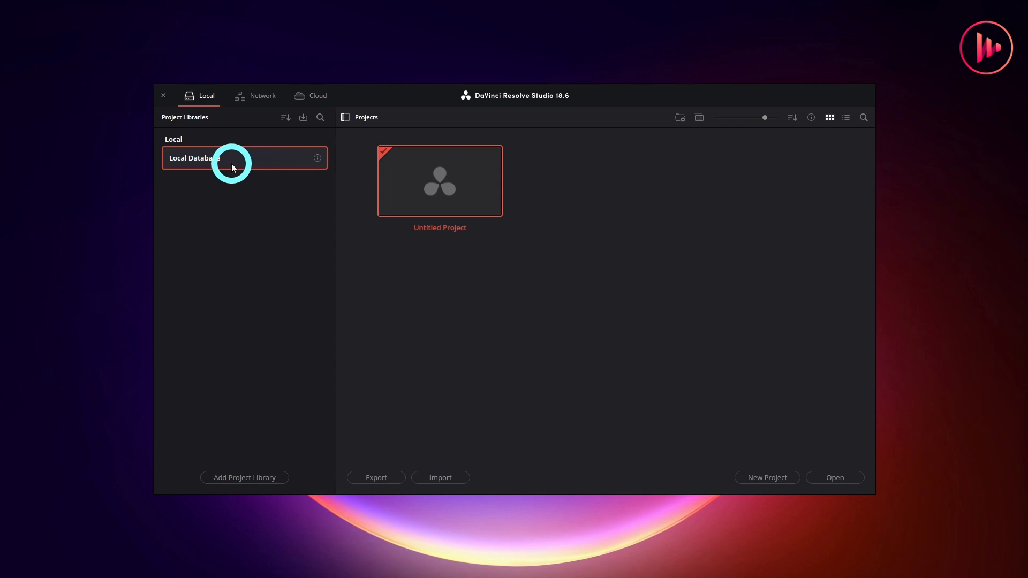
{"action": "mouse_move", "coordinate": [269, 163]}
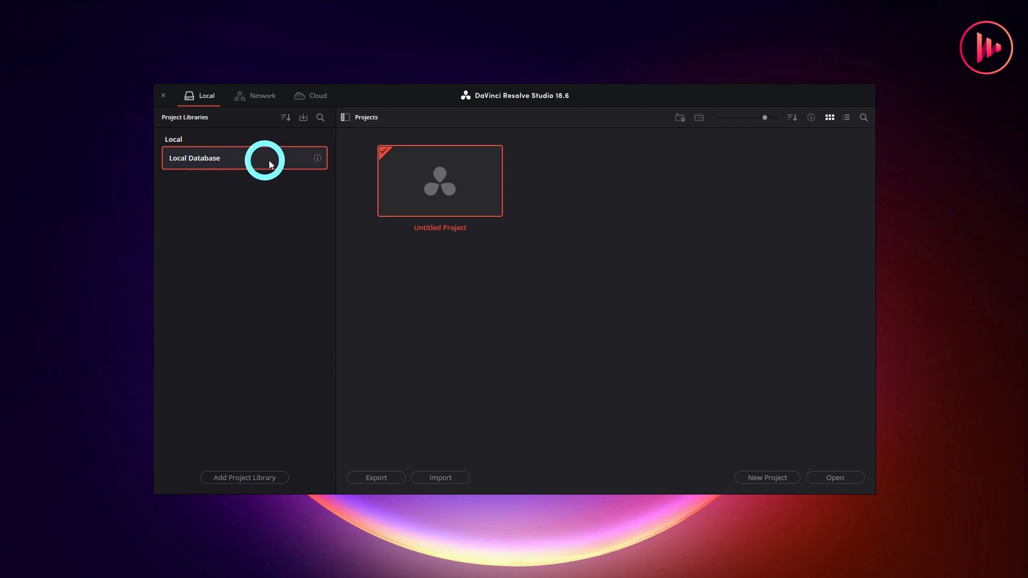
Step: Show the Local Database library's location, compatible status and backup options
{"action": "left_click", "coordinate": [317, 159]}
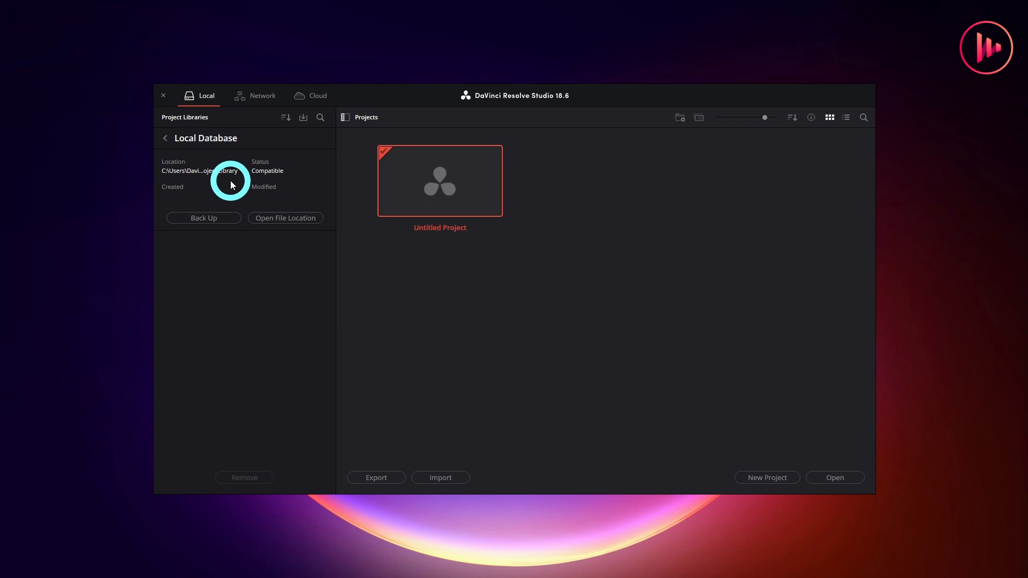
{"action": "mouse_move", "coordinate": [466, 255]}
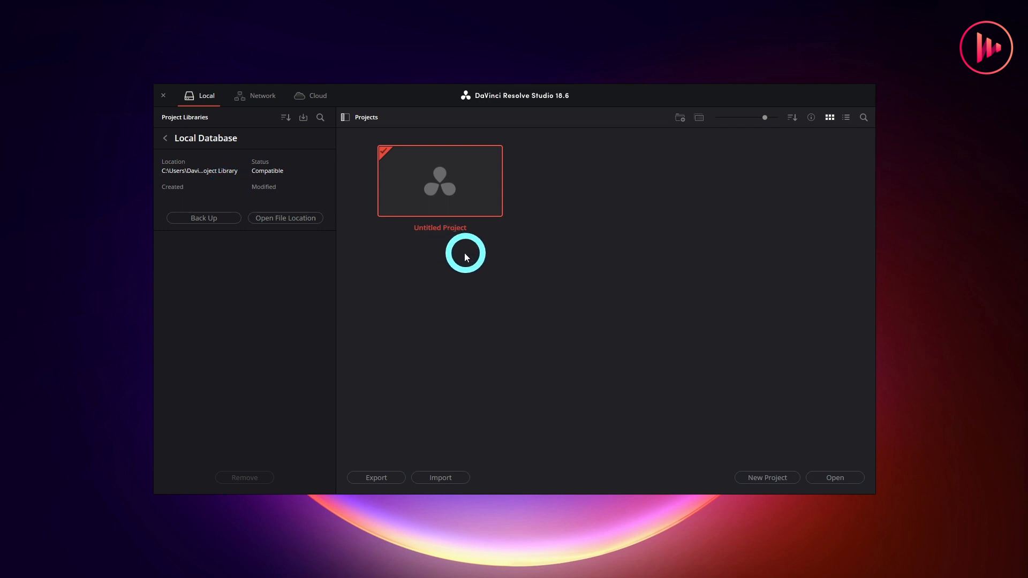
{"action": "mouse_move", "coordinate": [457, 293]}
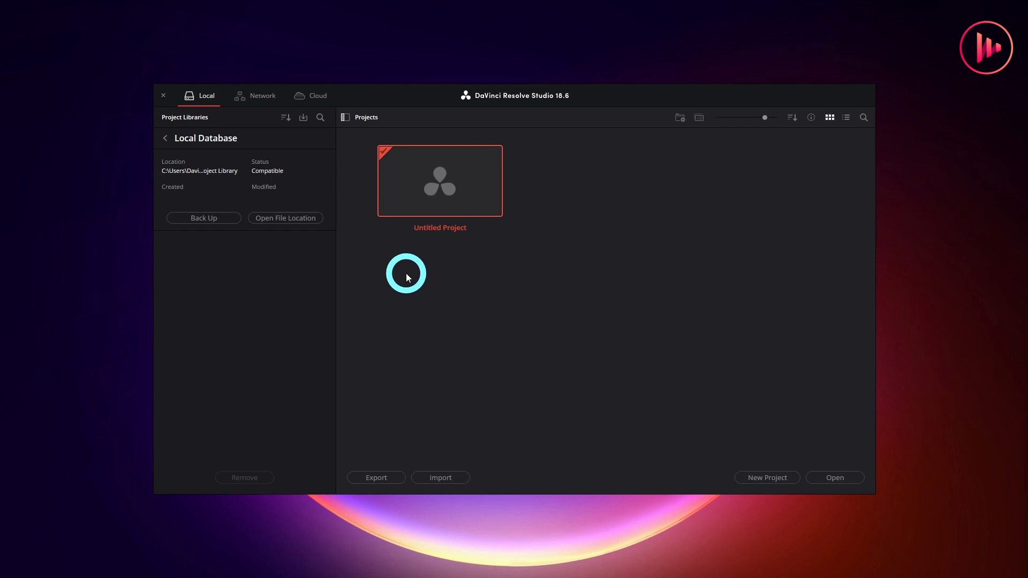
{"action": "mouse_move", "coordinate": [430, 246]}
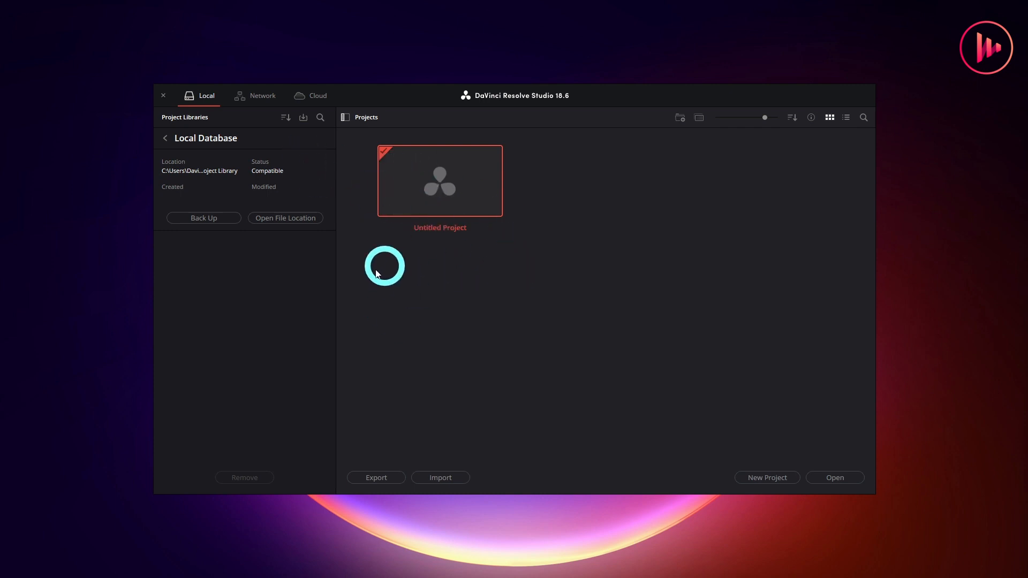
{"action": "mouse_move", "coordinate": [603, 376]}
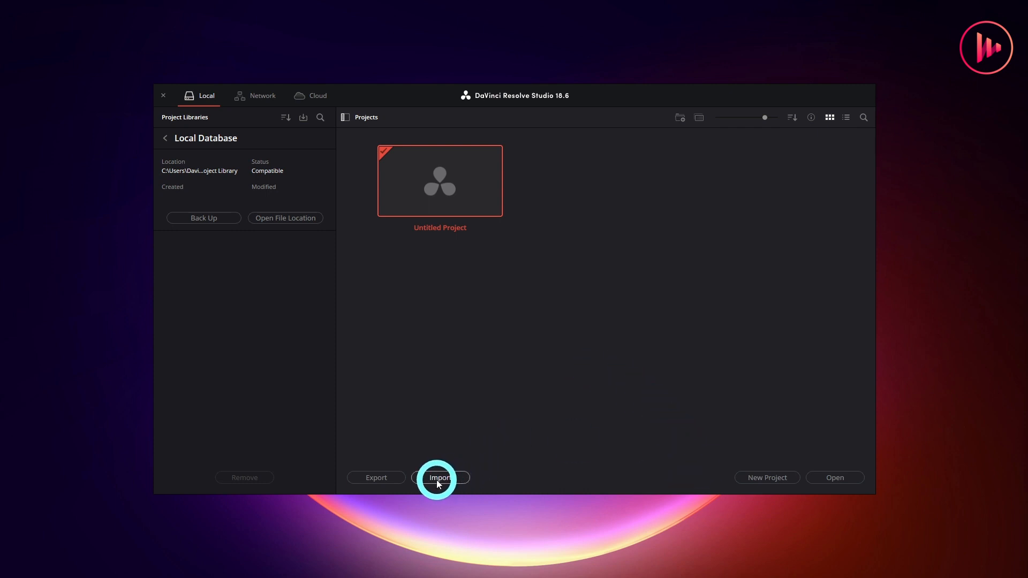
Step: Import Age of Airplanes.drp from Desktop > R18 Beginners Guide Lessons > Lesson 01 into the local database
{"action": "left_click", "coordinate": [440, 478]}
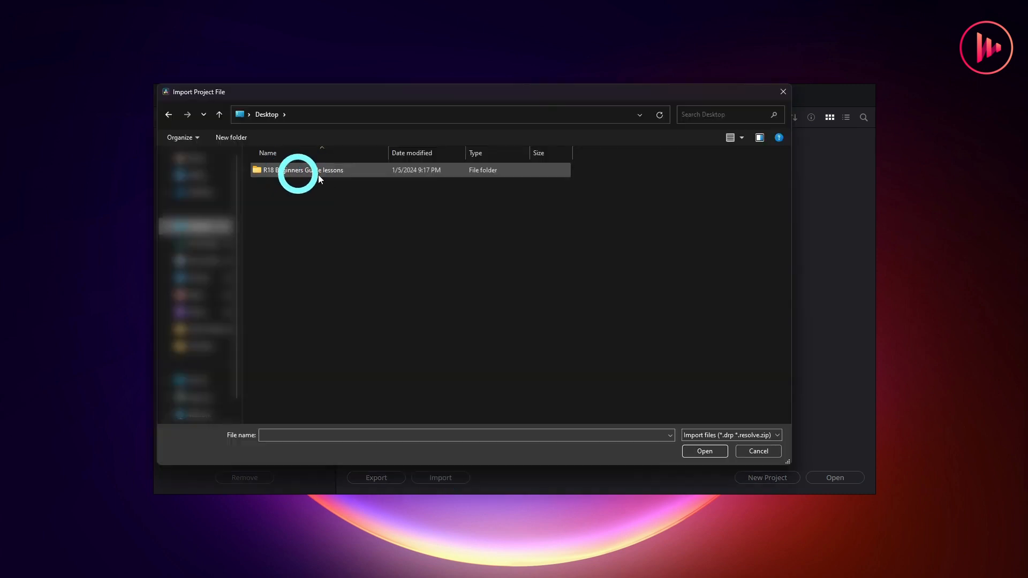
{"action": "double_click", "coordinate": [302, 170]}
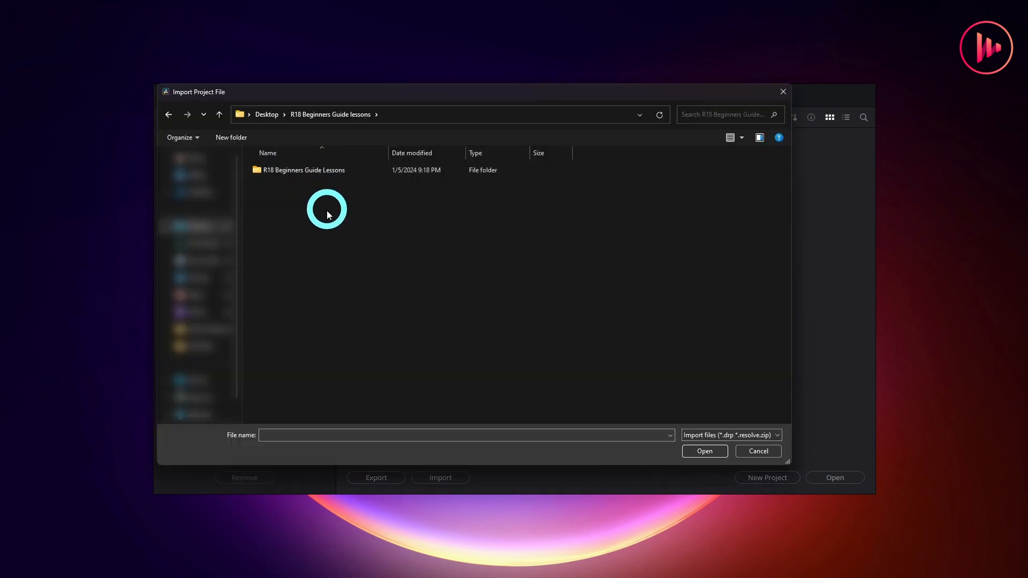
{"action": "double_click", "coordinate": [303, 170]}
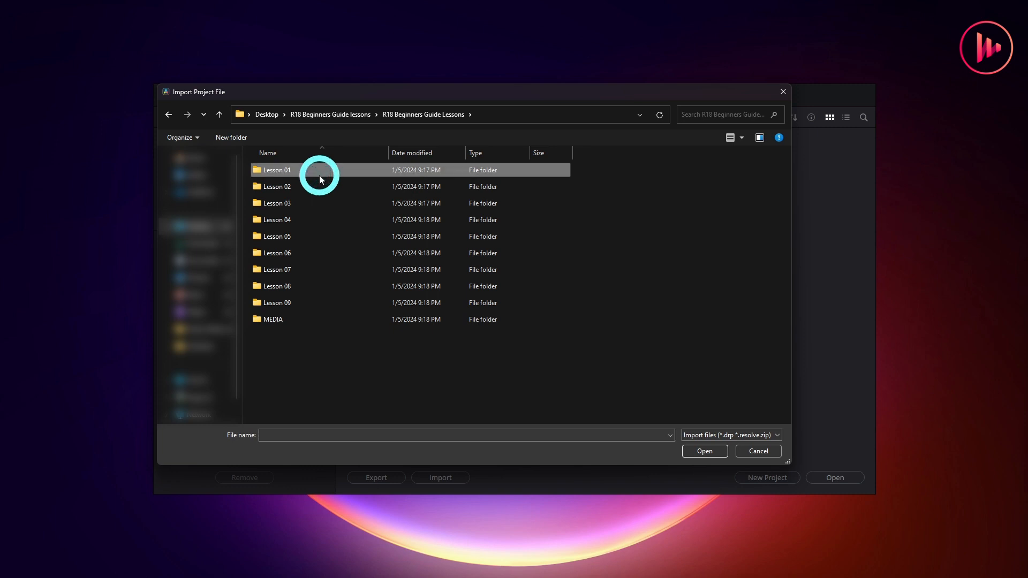
{"action": "double_click", "coordinate": [275, 171]}
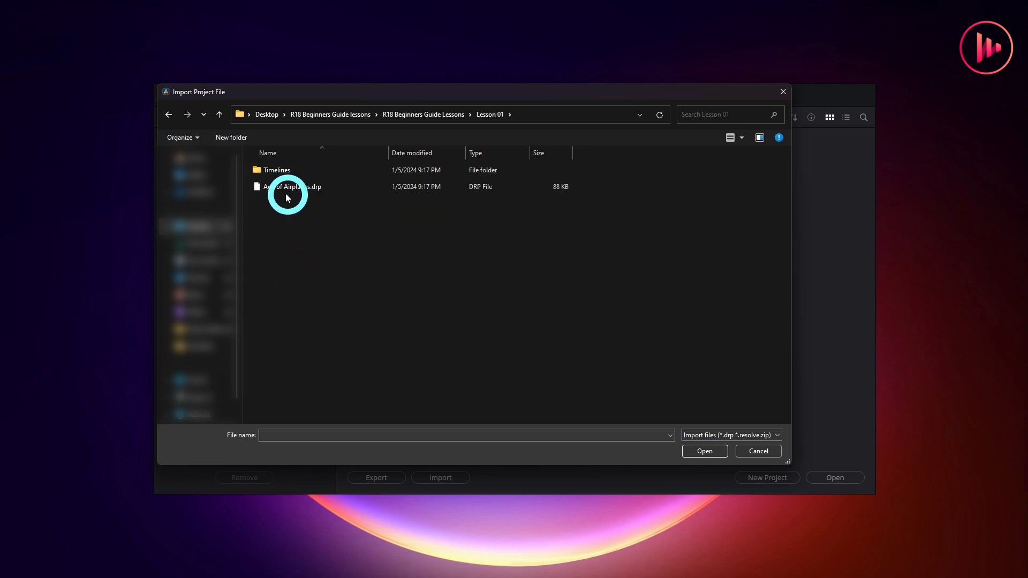
{"action": "left_click", "coordinate": [294, 187]}
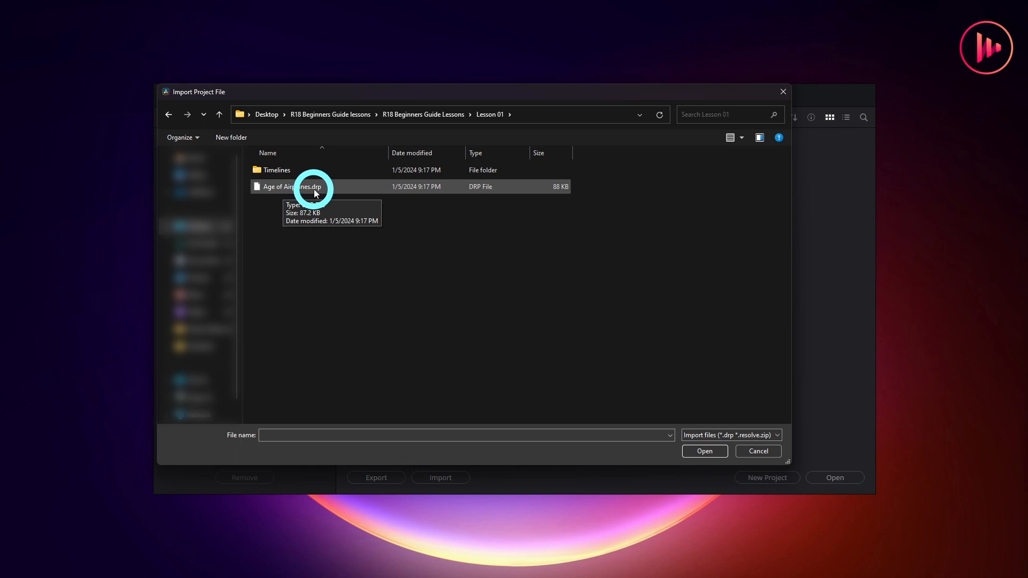
{"action": "left_click", "coordinate": [292, 186]}
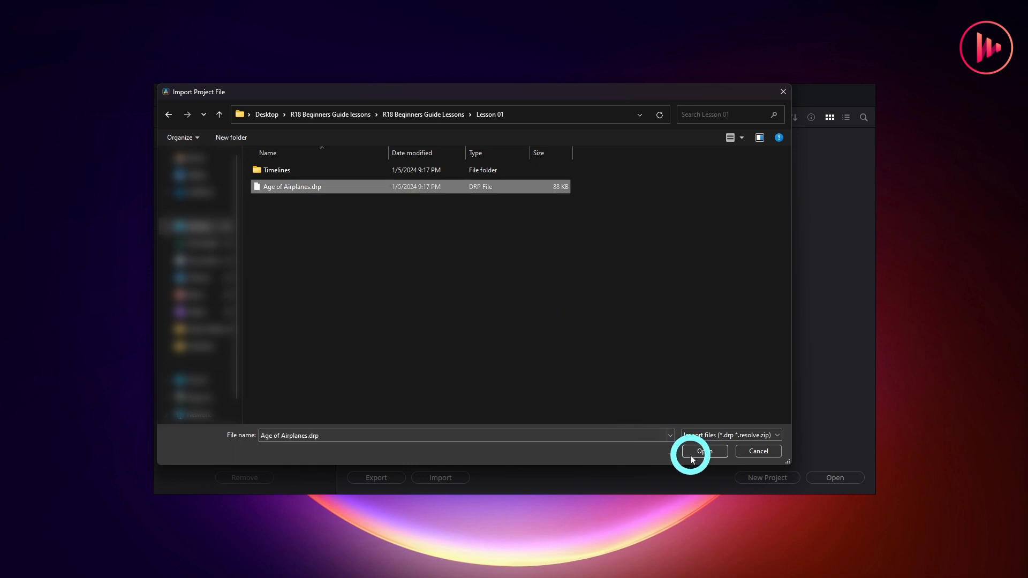
{"action": "left_click", "coordinate": [704, 451]}
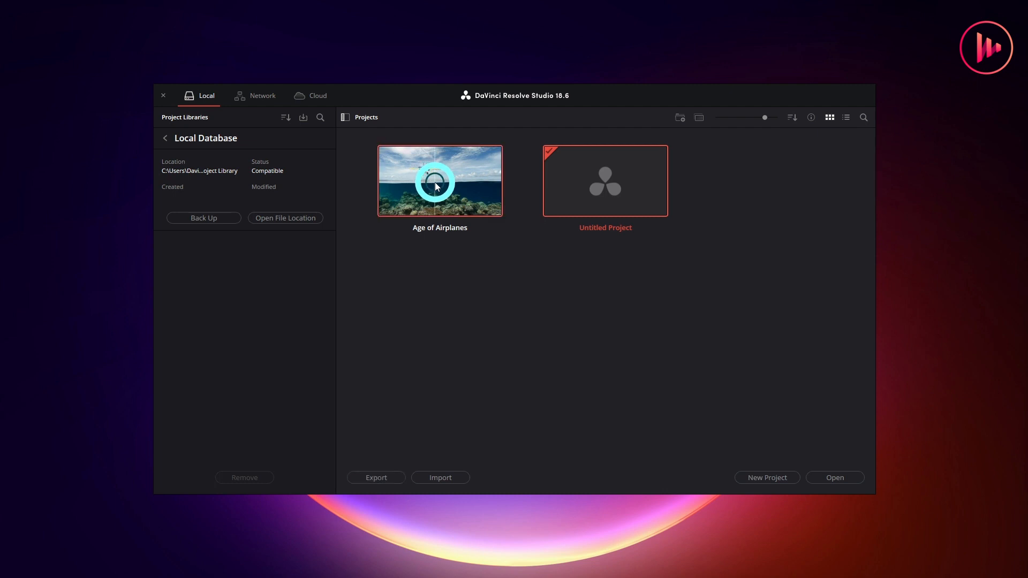
Step: Open the Age of Airplanes project from its thumbnail's context menu, landing on the Color page
{"action": "right_click", "coordinate": [439, 186]}
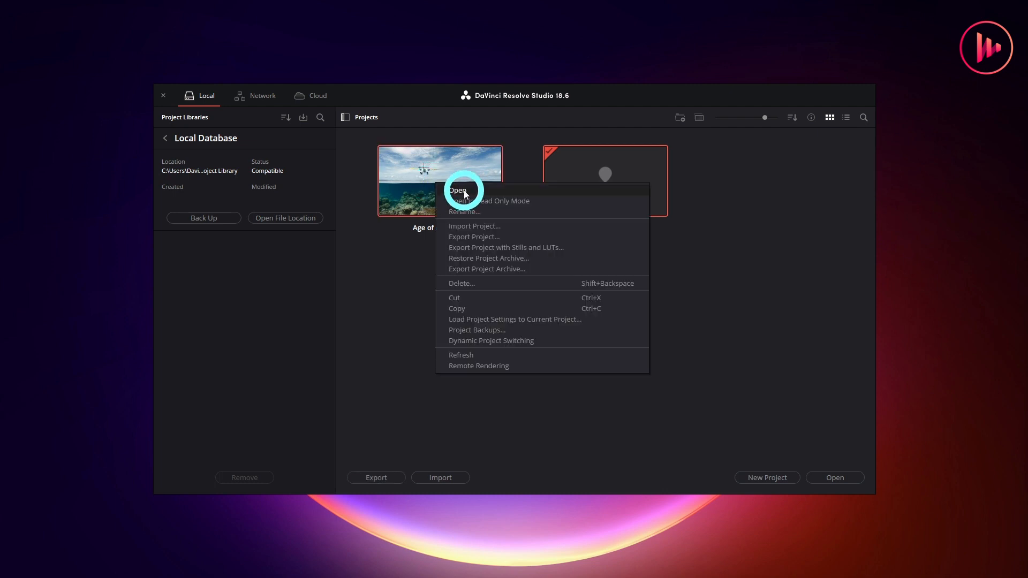
{"action": "left_click", "coordinate": [457, 190]}
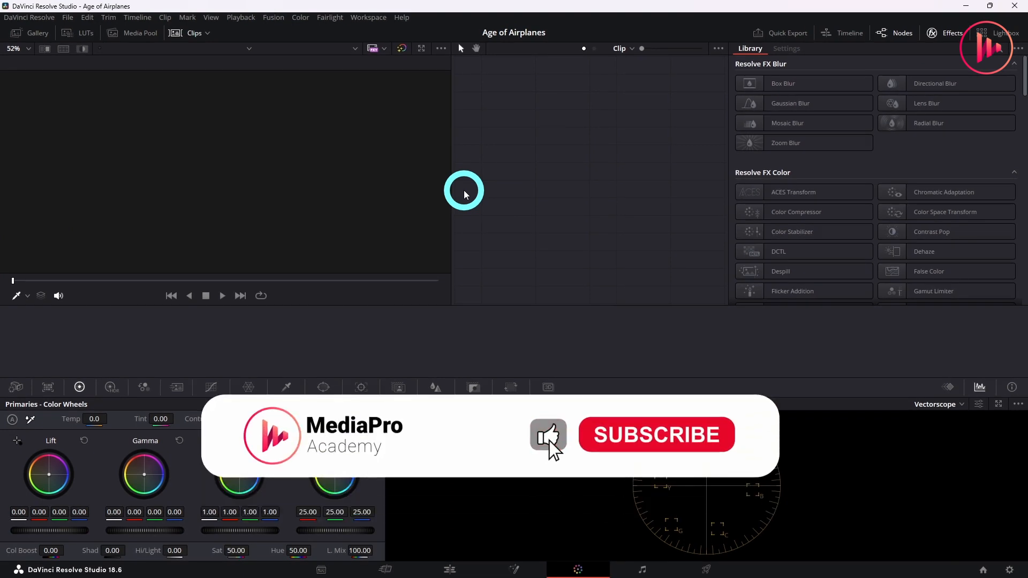
{"action": "left_click", "coordinate": [655, 434]}
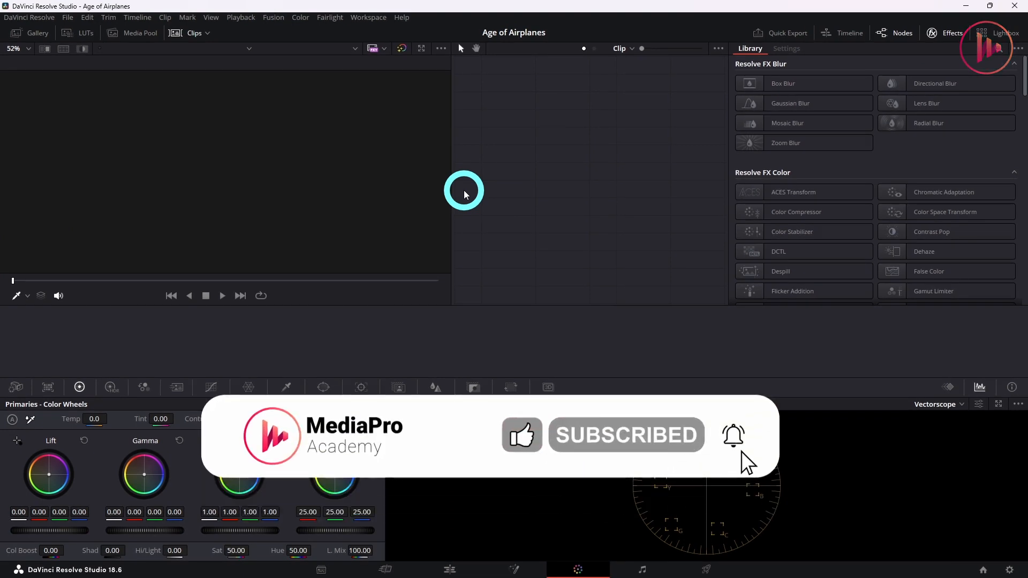